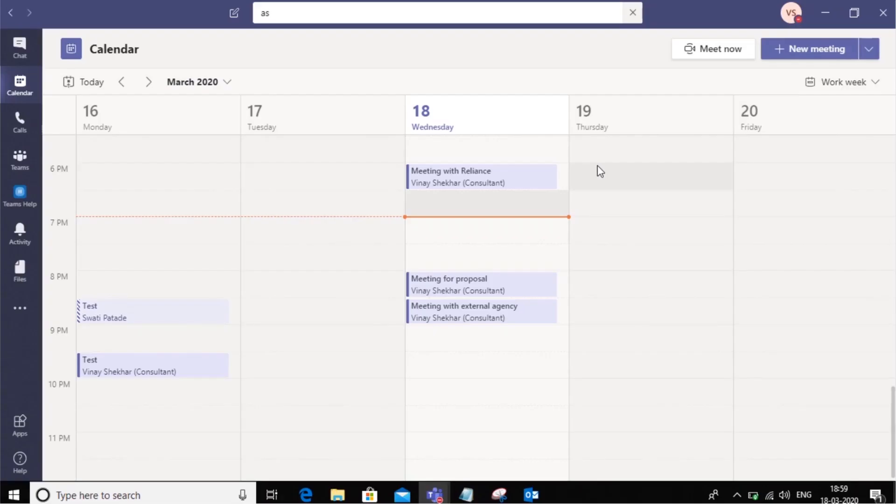
pyautogui.moveTo(596, 195)
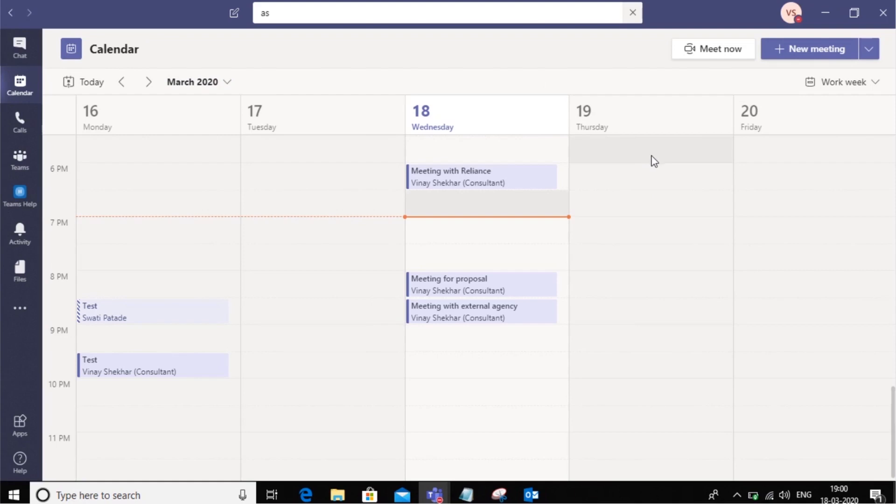
pyautogui.moveTo(586, 113)
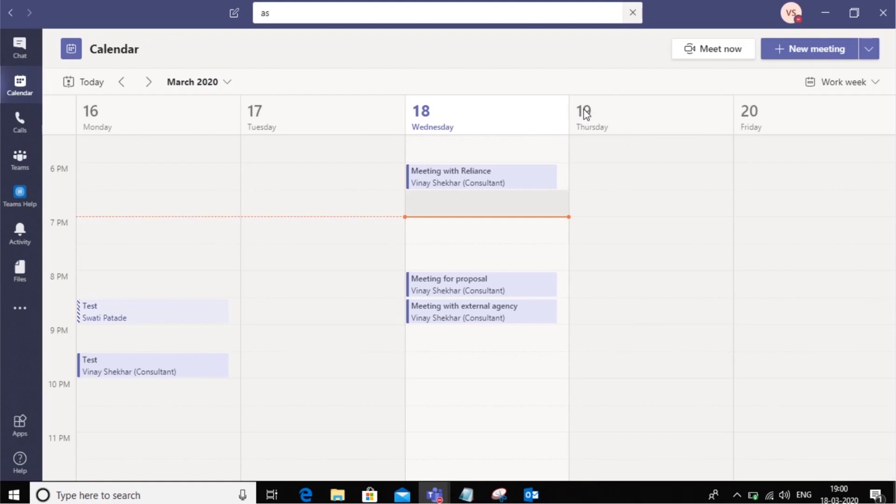
pyautogui.moveTo(617, 113)
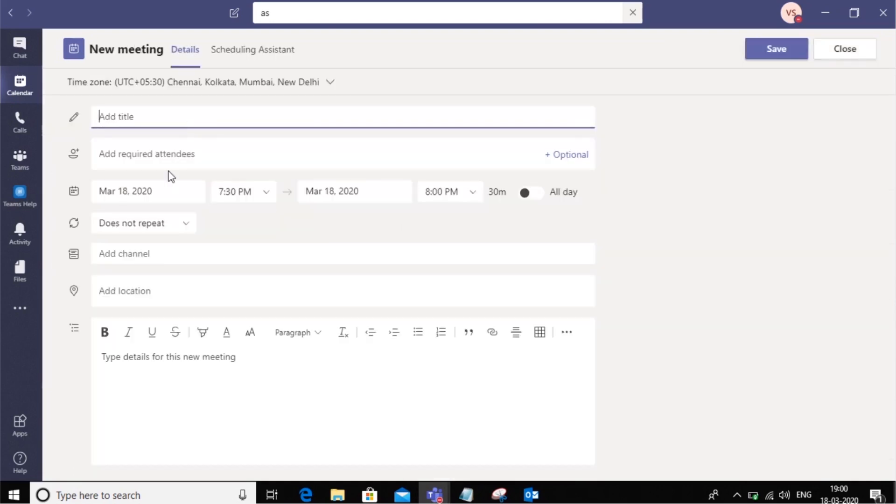
# - Title the meeting 'Meeting for Proposal' and start entering attendee 'shekhar'
pyautogui.write('Meeting')
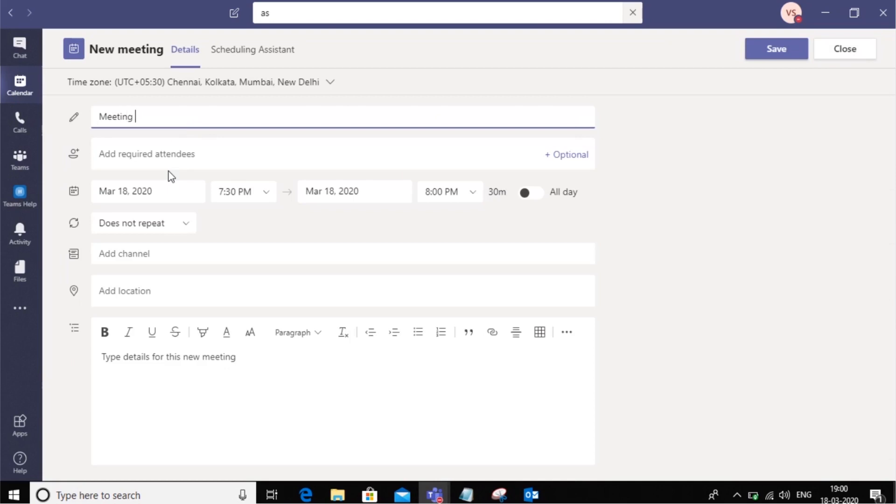
pyautogui.write('for Proposla')
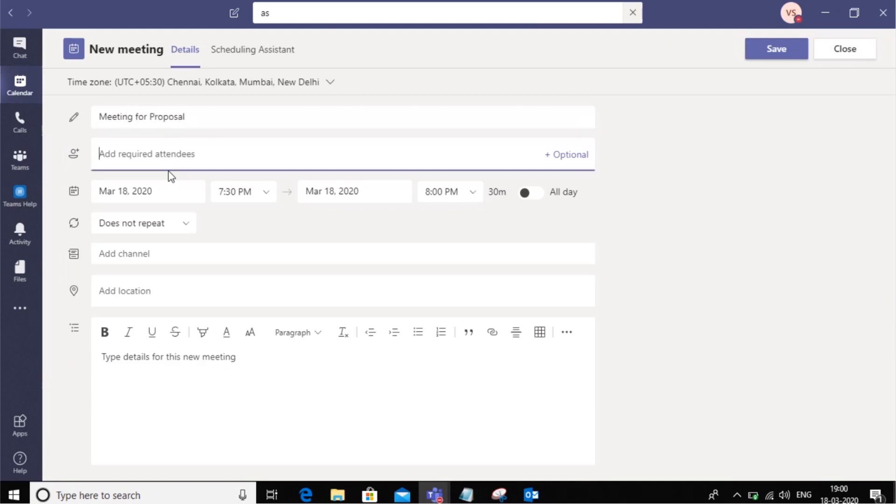
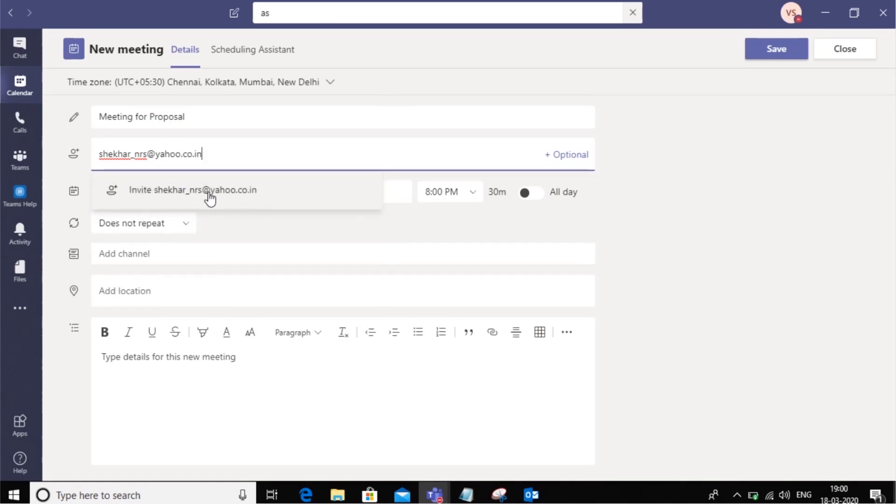
# - Invite the first external address, then add a second attendee ending in 'osoft.com'
pyautogui.click(192, 190)
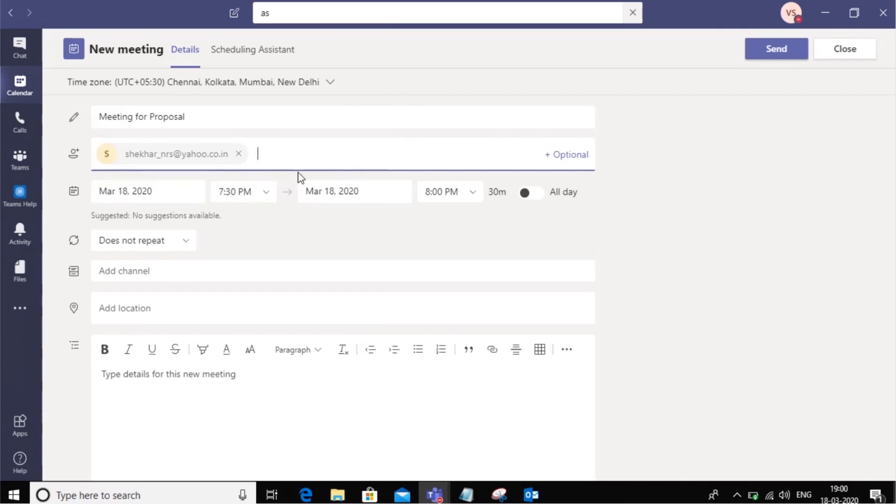
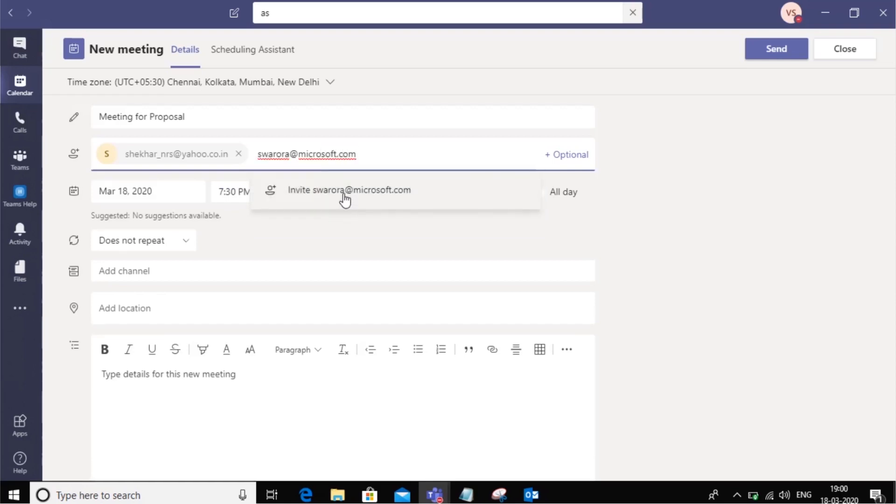
pyautogui.click(348, 190)
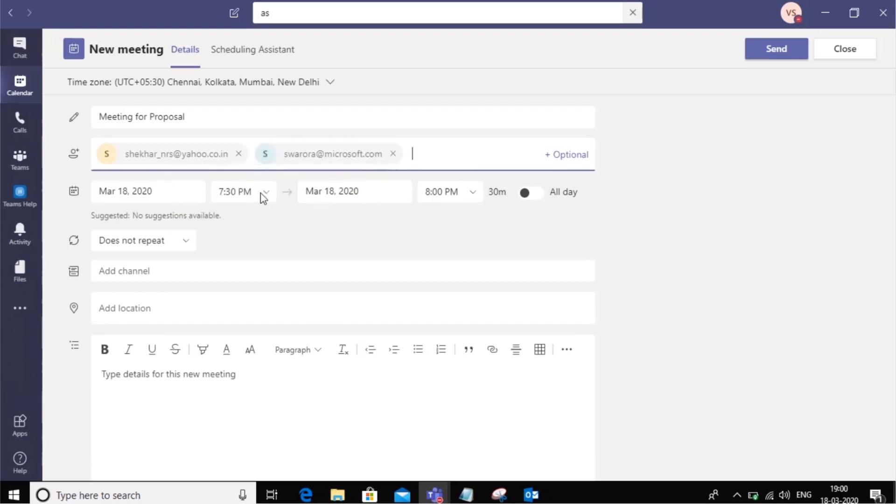
pyautogui.moveTo(181, 416)
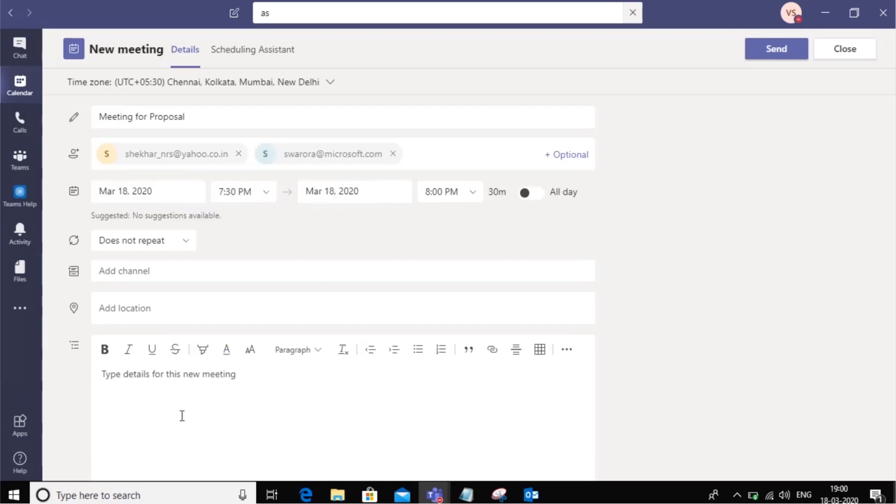
# - Add the note 'Meeting Agenda' and send the invite so it lands on the calendar
pyautogui.write('Meeting Agenda')
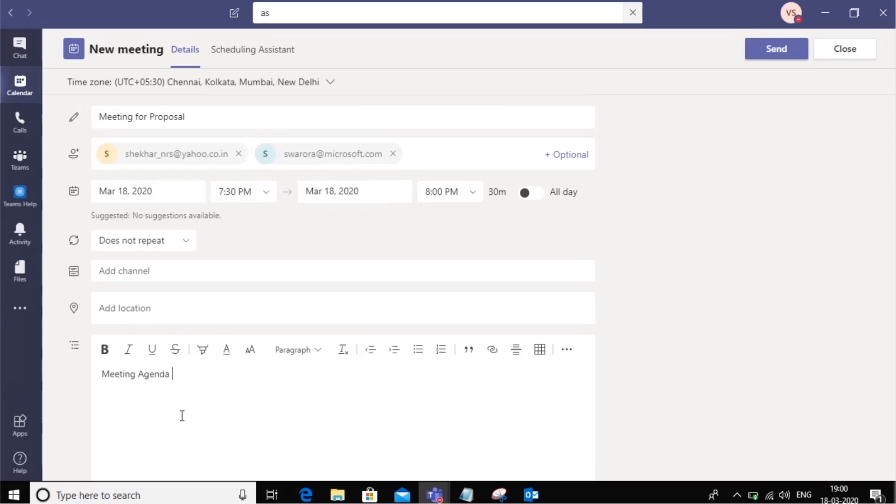
pyautogui.moveTo(770, 79)
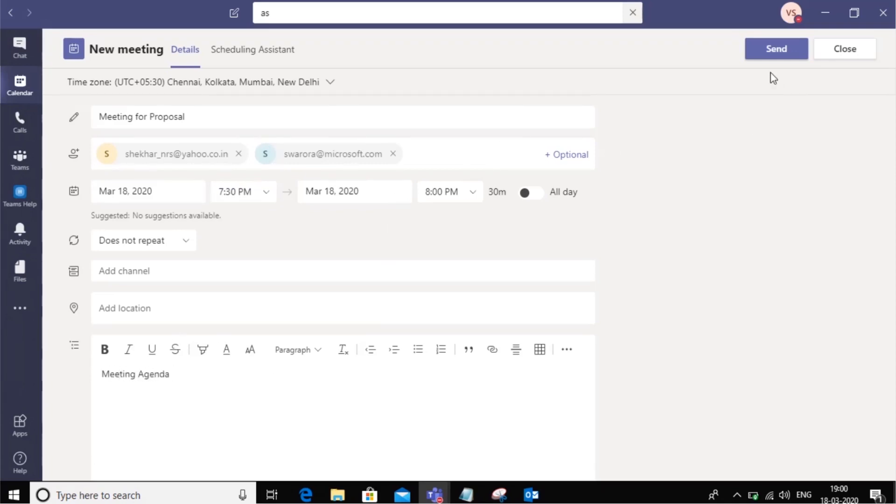
pyautogui.click(392, 153)
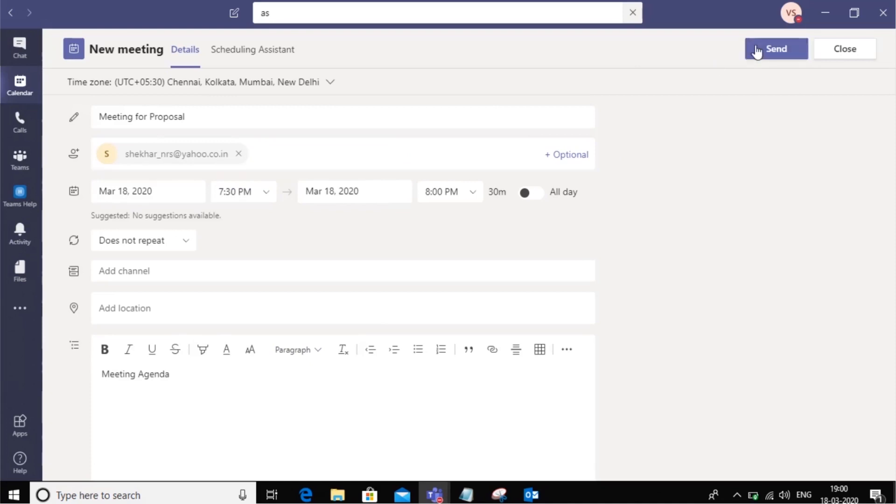
pyautogui.click(774, 48)
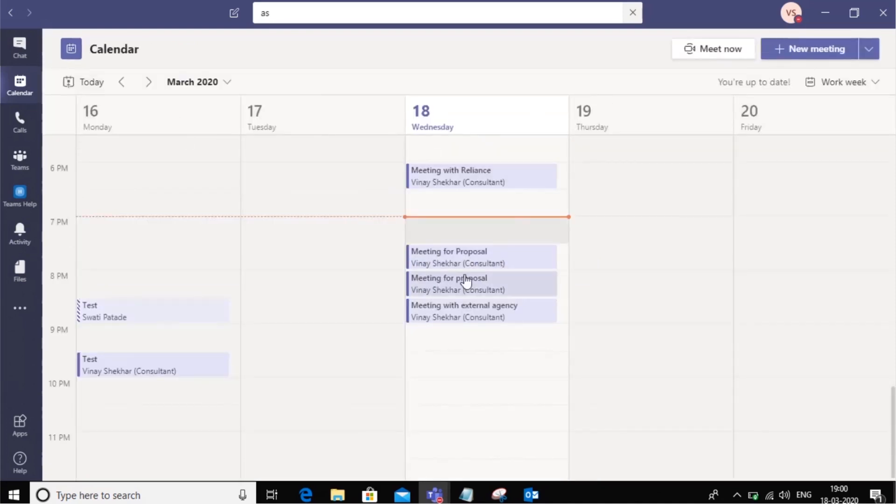
pyautogui.moveTo(466, 243)
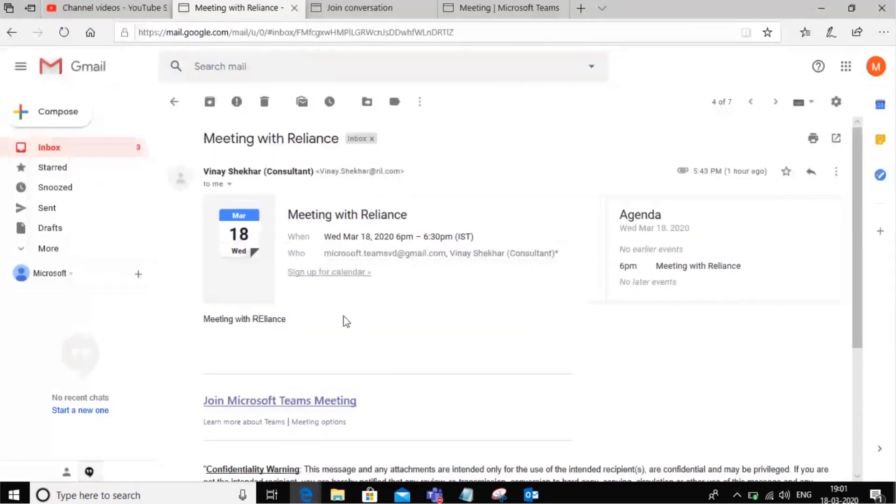
# - Locate the Join Microsoft Teams Meeting link in the invite and reach the Teams join page
pyautogui.scroll(-3)
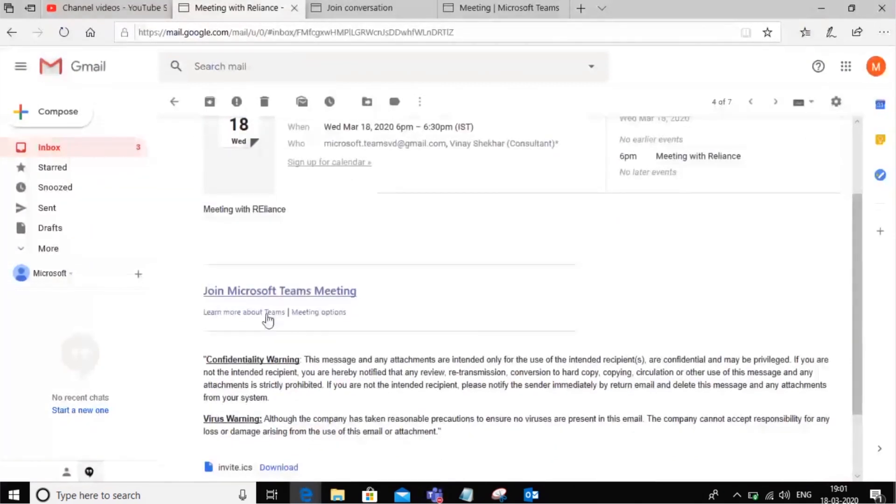
pyautogui.moveTo(257, 298)
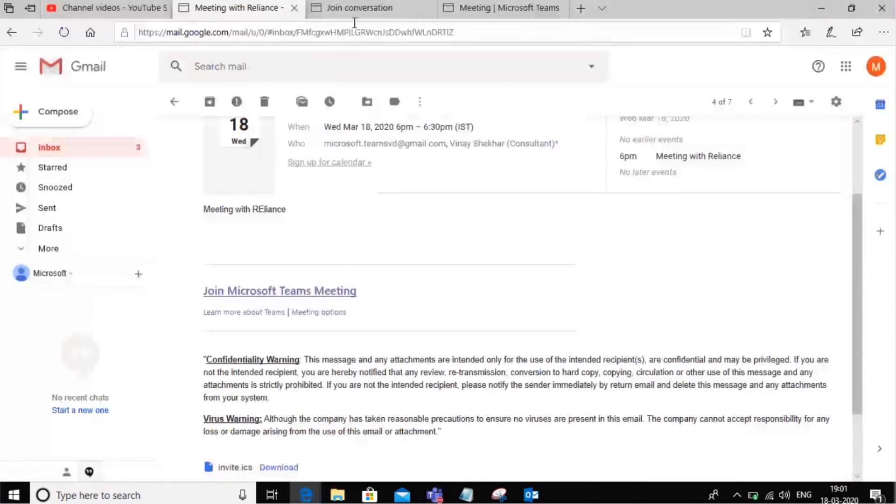
pyautogui.click(354, 8)
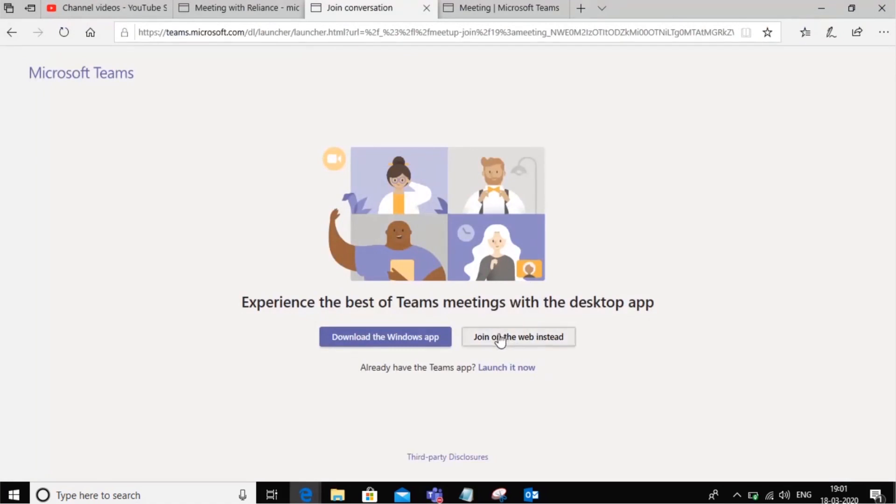
pyautogui.moveTo(567, 344)
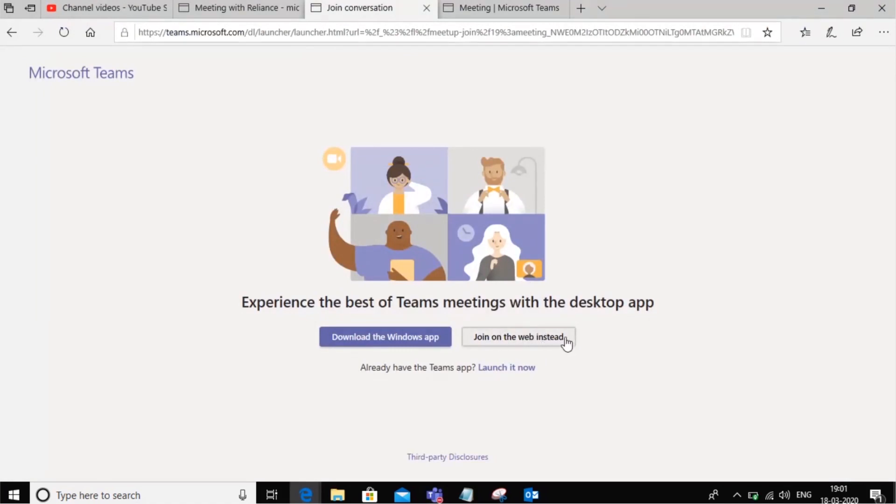
pyautogui.moveTo(492, 317)
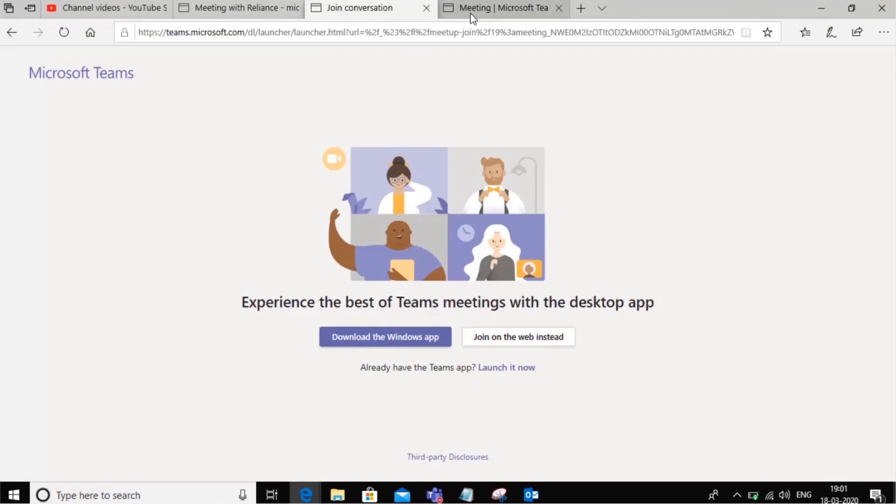
# - Choose to join on the web, landing on the Teams pre-join screen
pyautogui.click(519, 337)
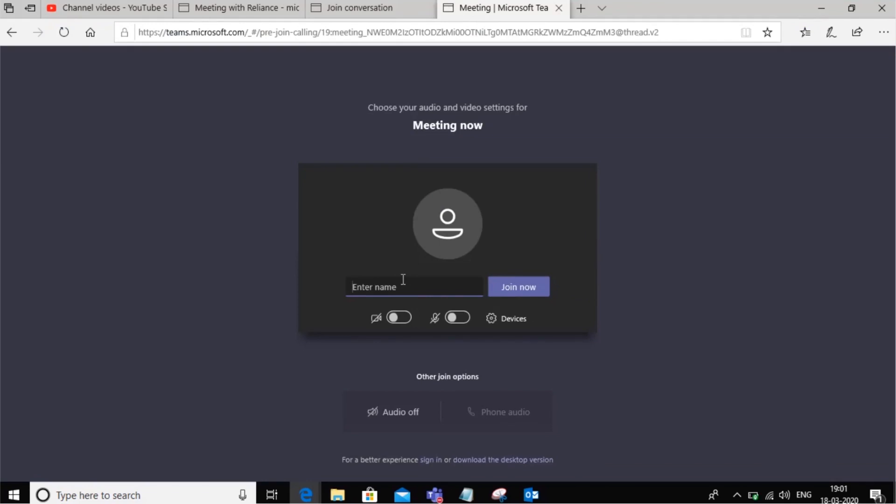
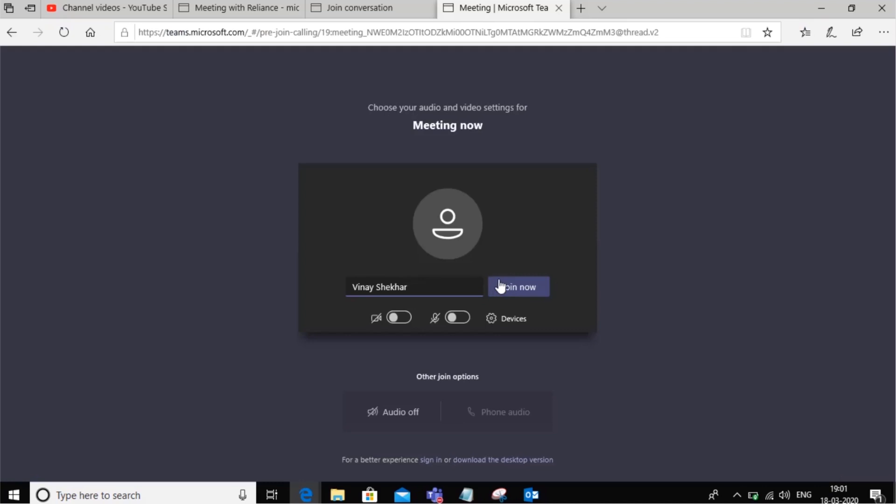
pyautogui.moveTo(526, 291)
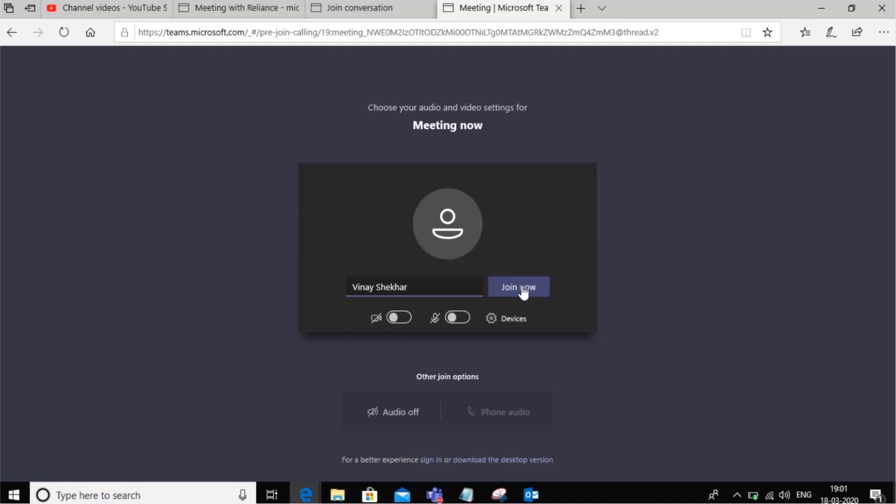